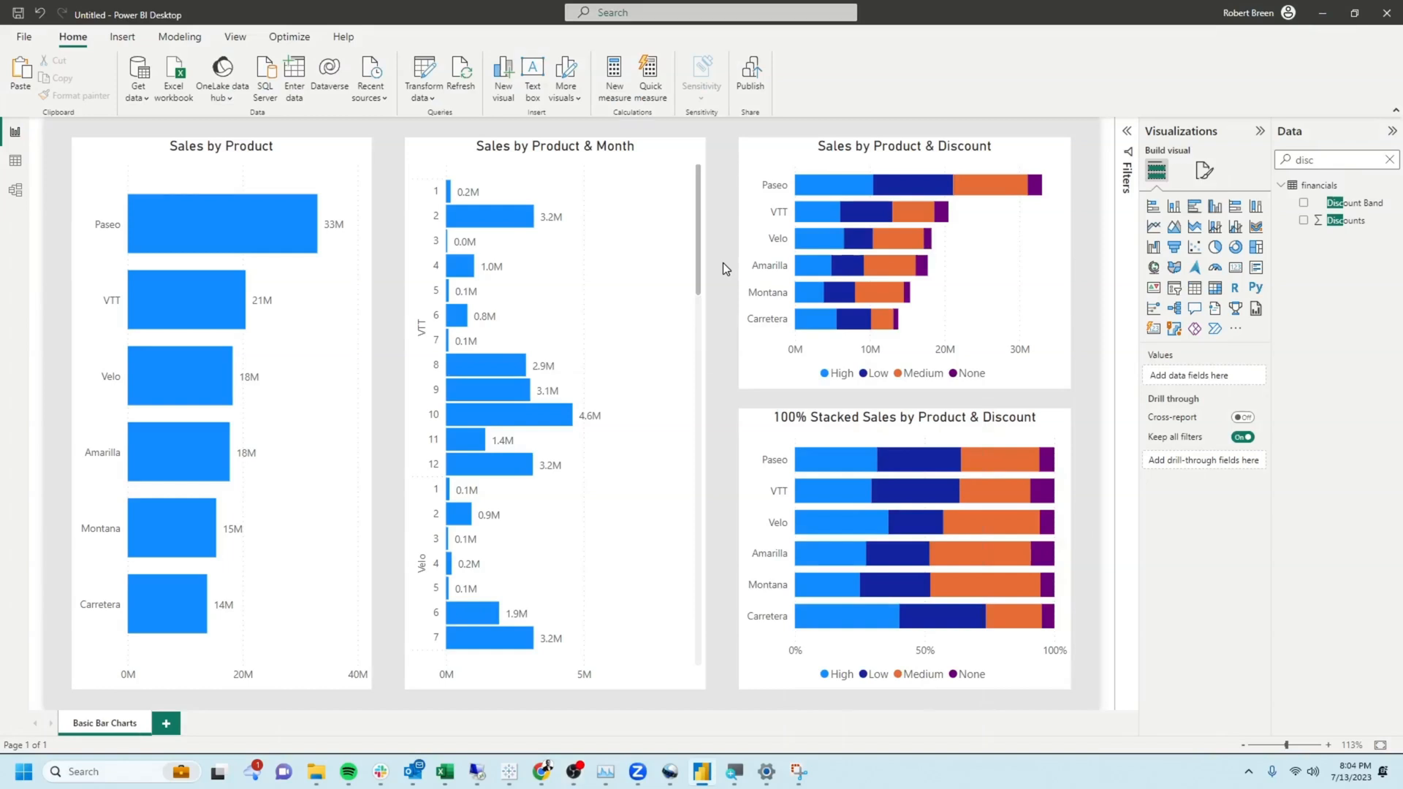
{"action": "mouse_move", "coordinate": [164, 737]}
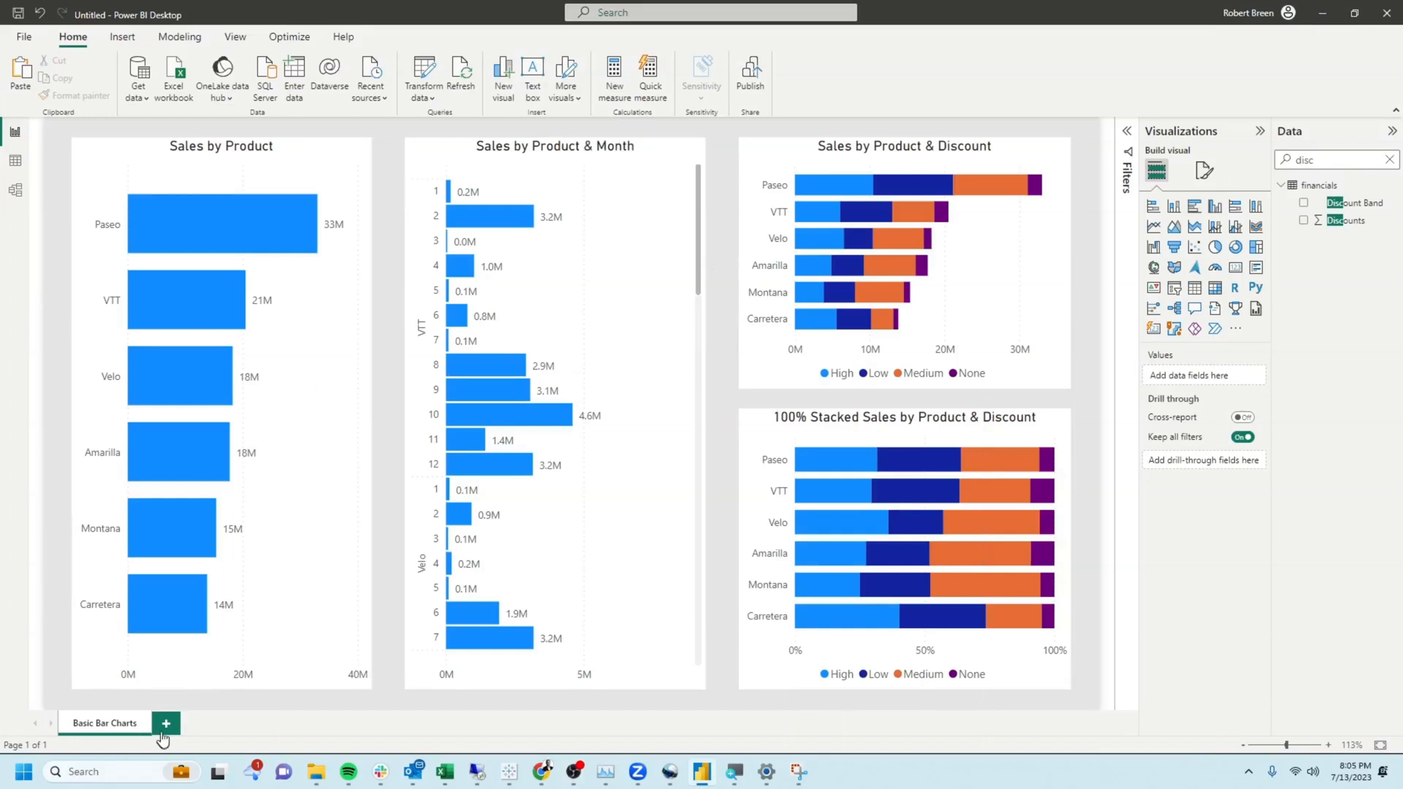
Step: Add a new blank report page, Page 1, with an empty bar chart
{"action": "left_click", "coordinate": [166, 722]}
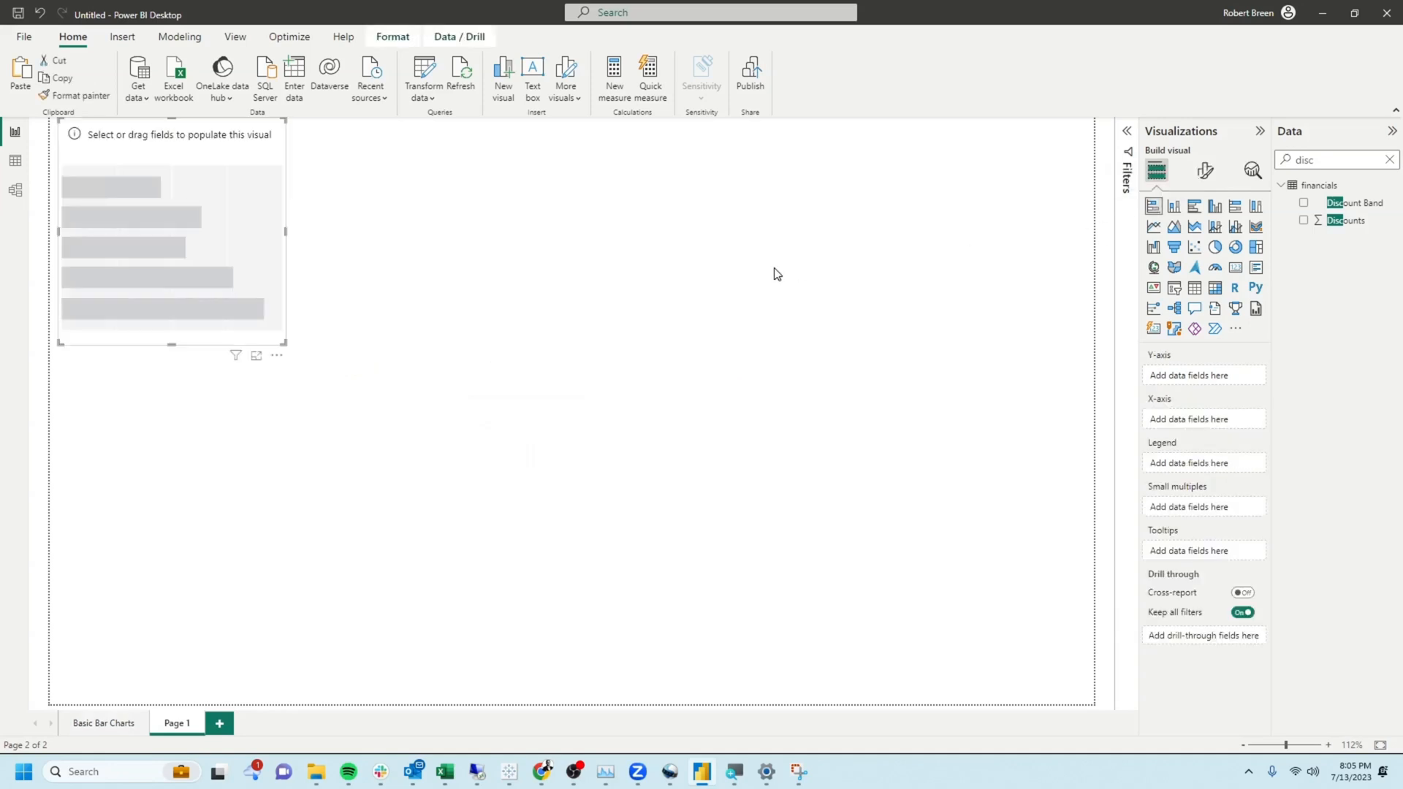
Step: Plot Sum of Sales by Product in the bar chart and remove both axis titles
{"action": "left_click", "coordinate": [1303, 395]}
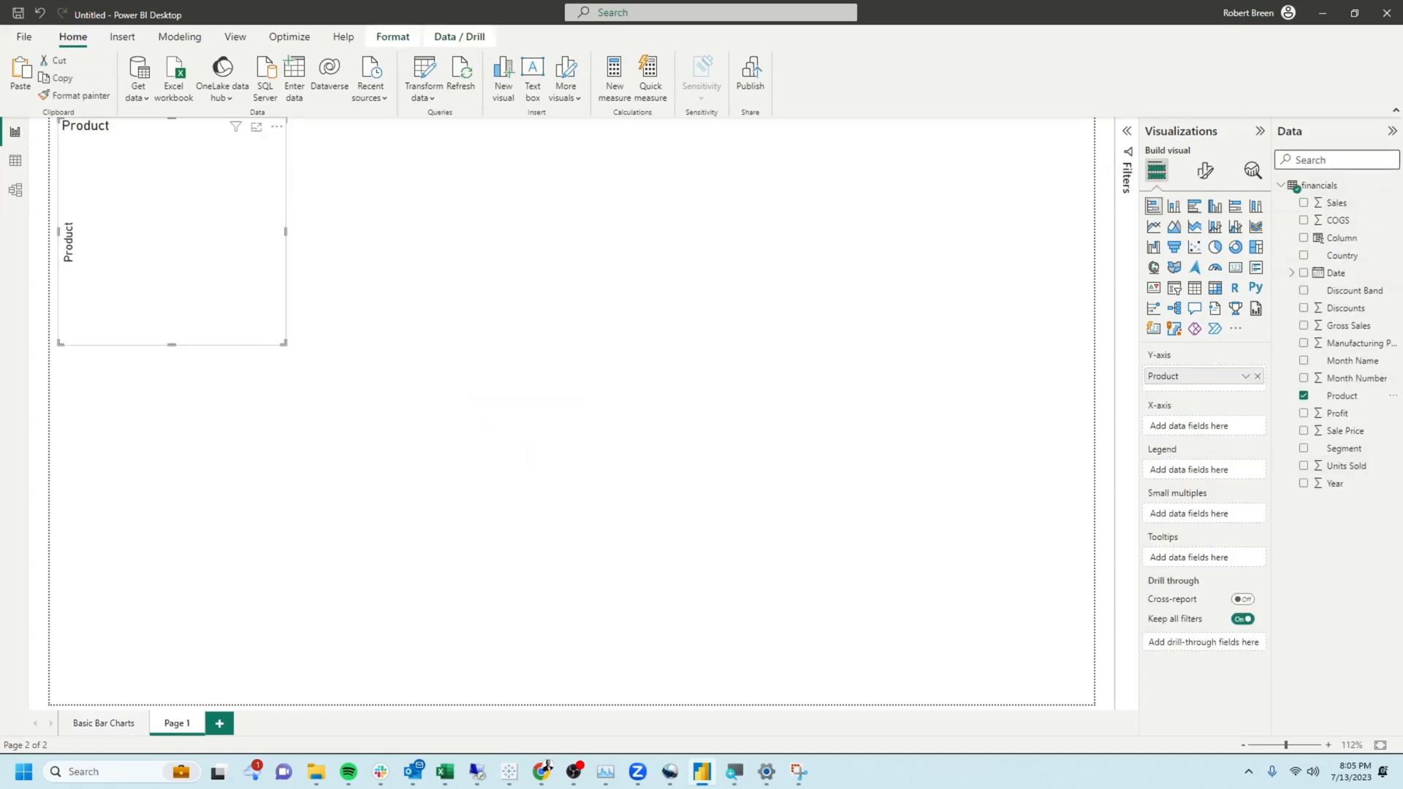
{"action": "left_click", "coordinate": [1303, 202]}
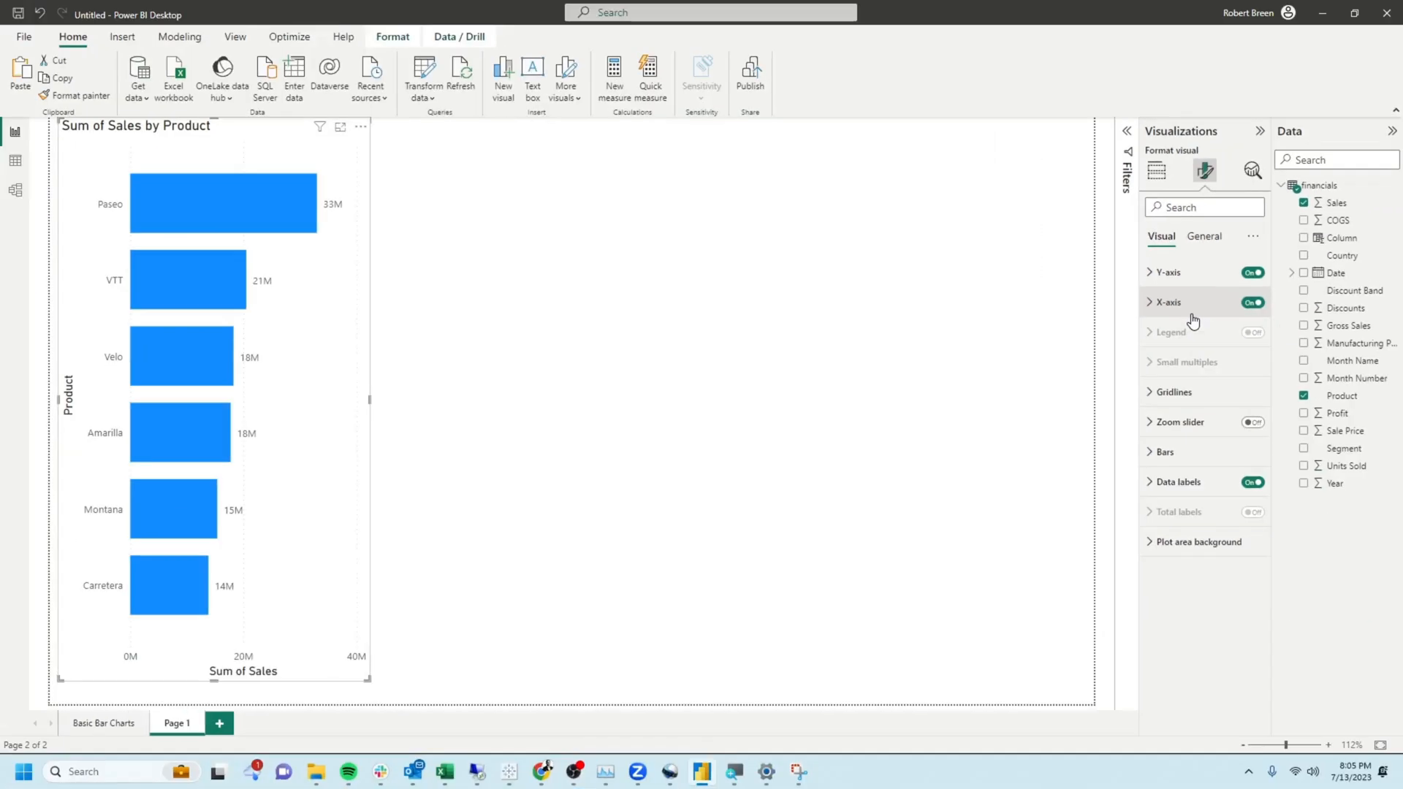
{"action": "mouse_move", "coordinate": [1197, 281]}
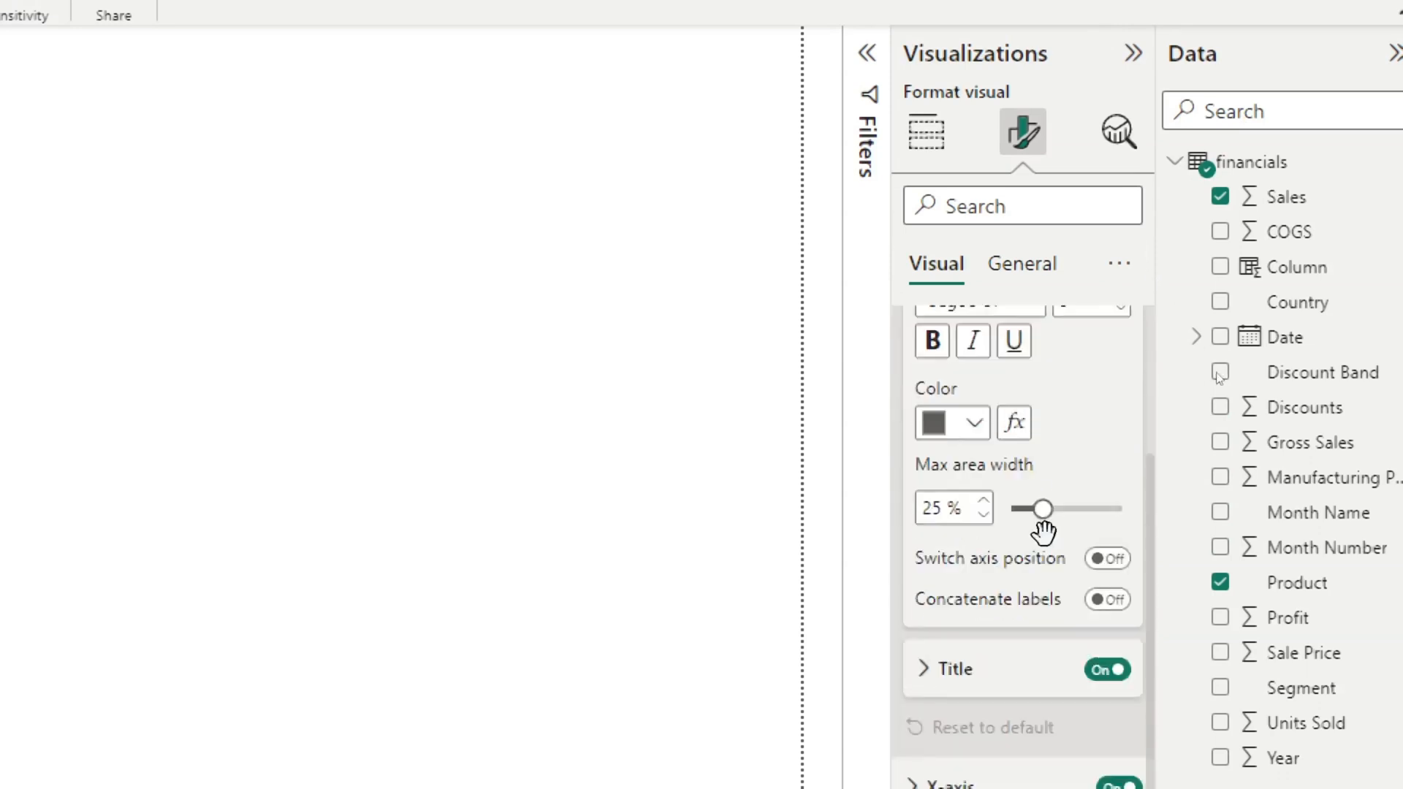
{"action": "scroll", "scroll_direction": "down", "scroll_amount": 3}
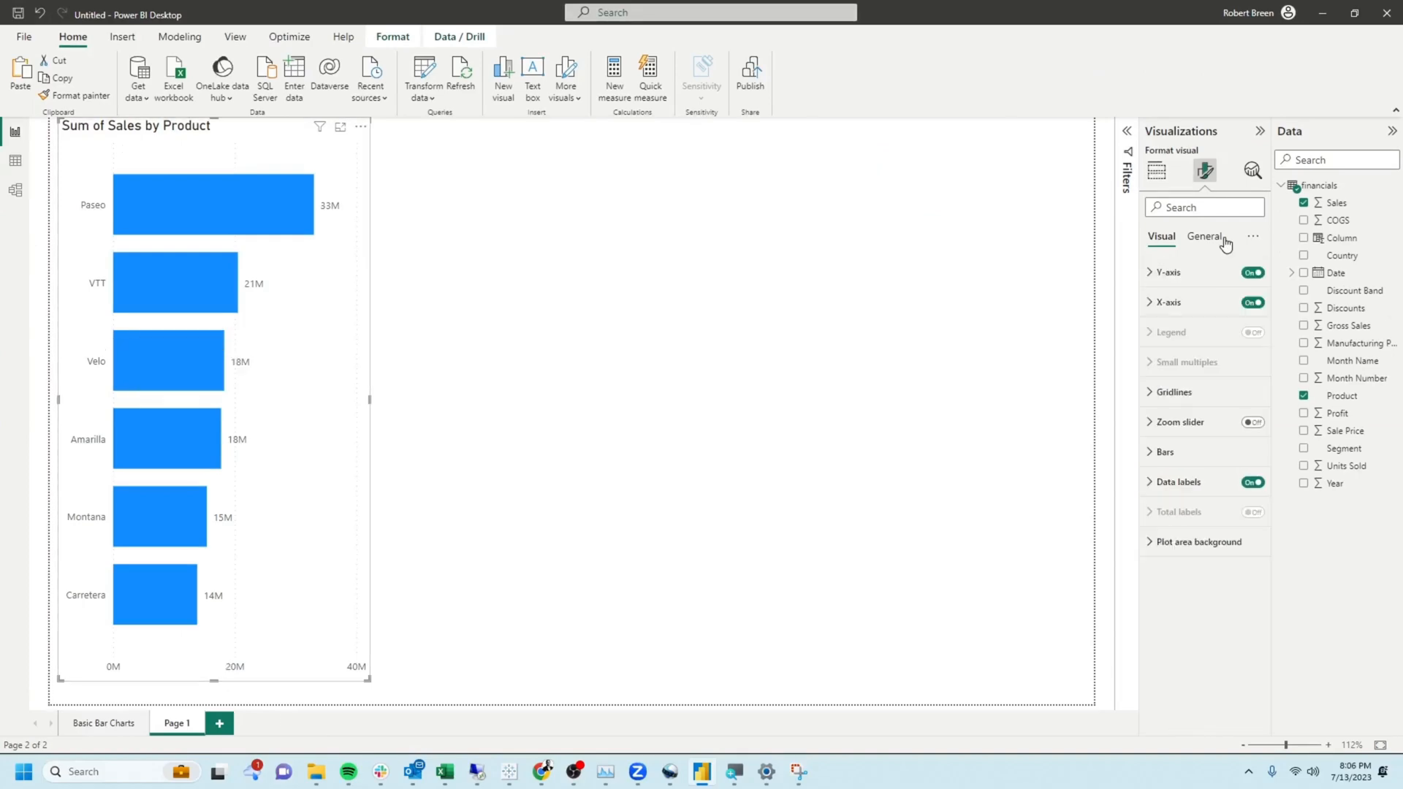
Step: Title the chart 'Sales By Product' and paste a duplicate beside it
{"action": "left_click", "coordinate": [1204, 236]}
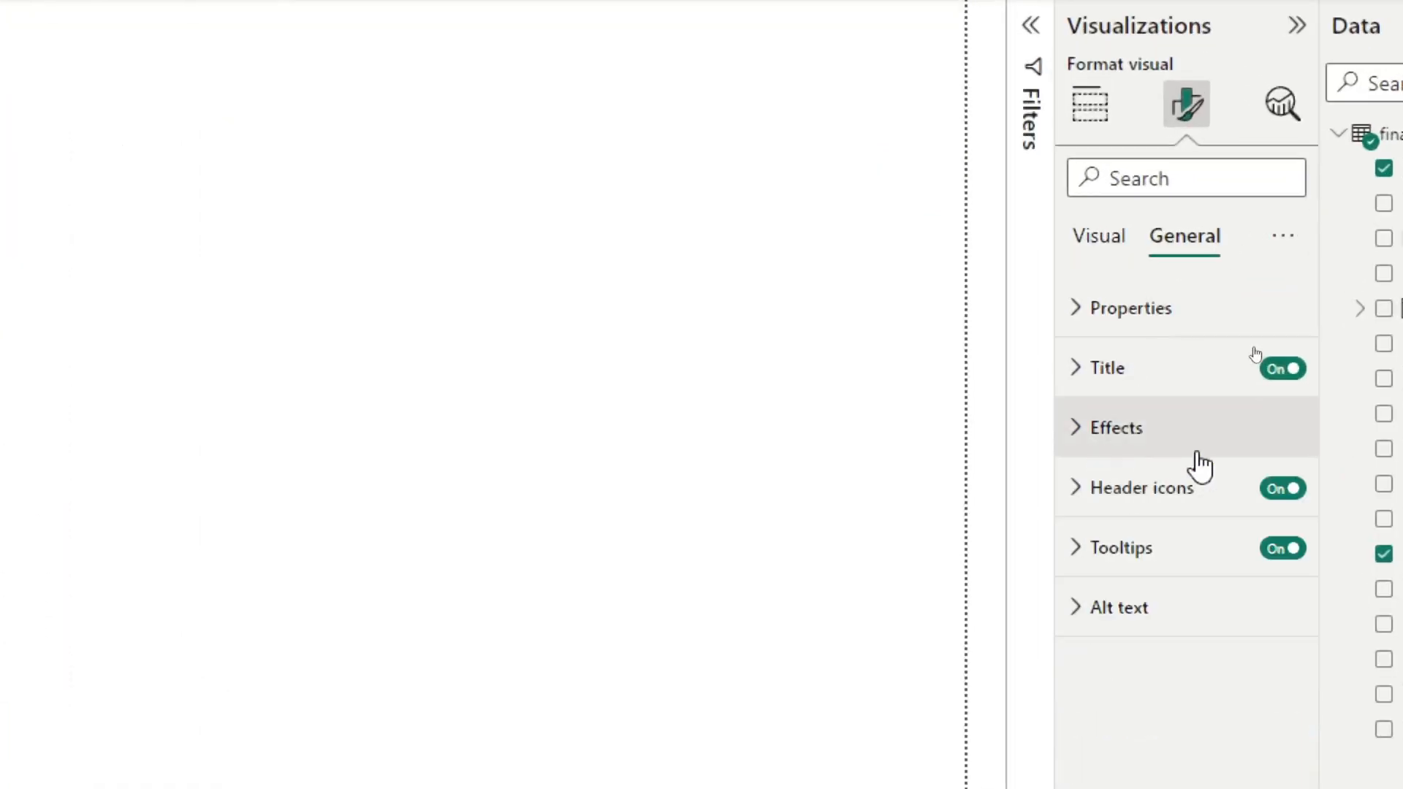
{"action": "left_click", "coordinate": [1109, 367]}
{"action": "type", "text": "S"}
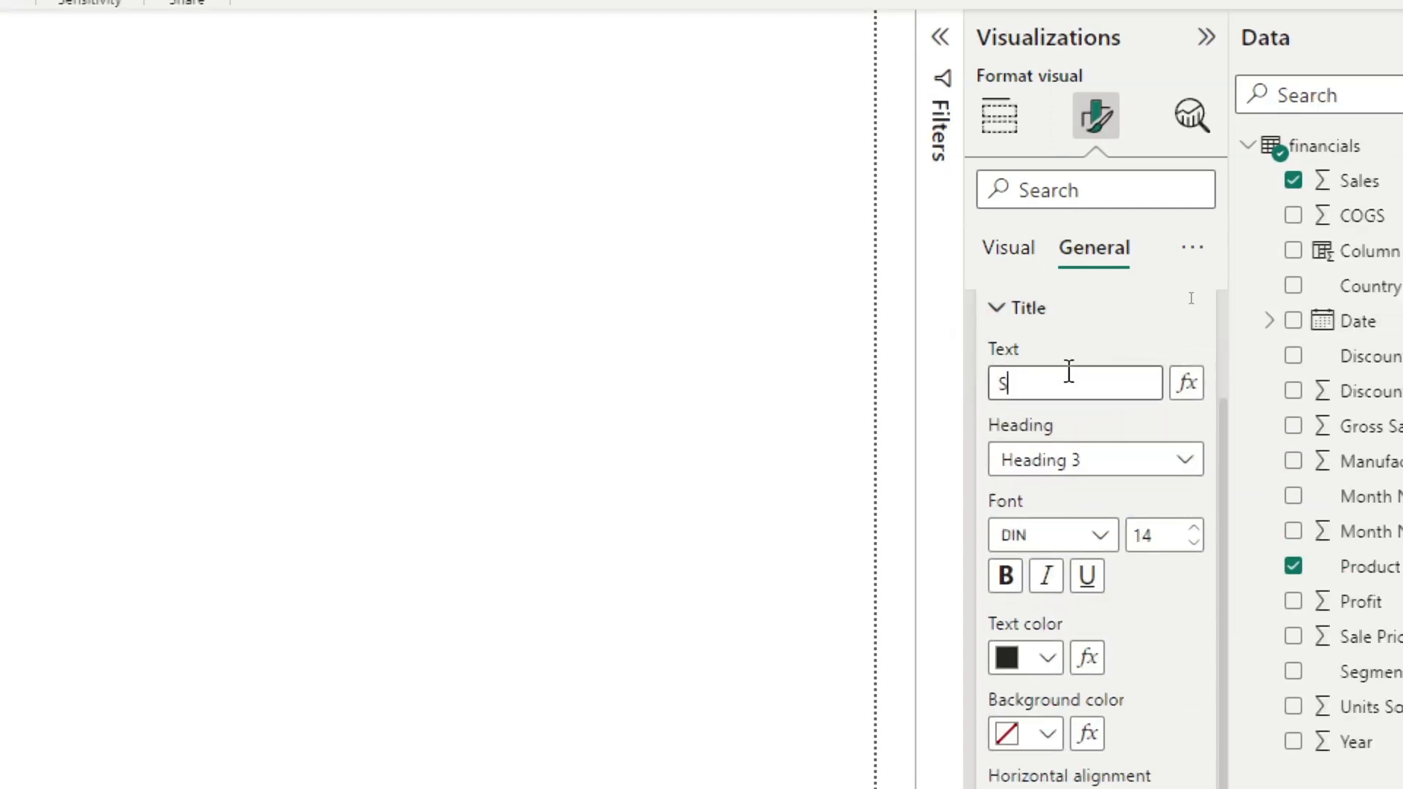
{"action": "type", "text": "ales By Product"}
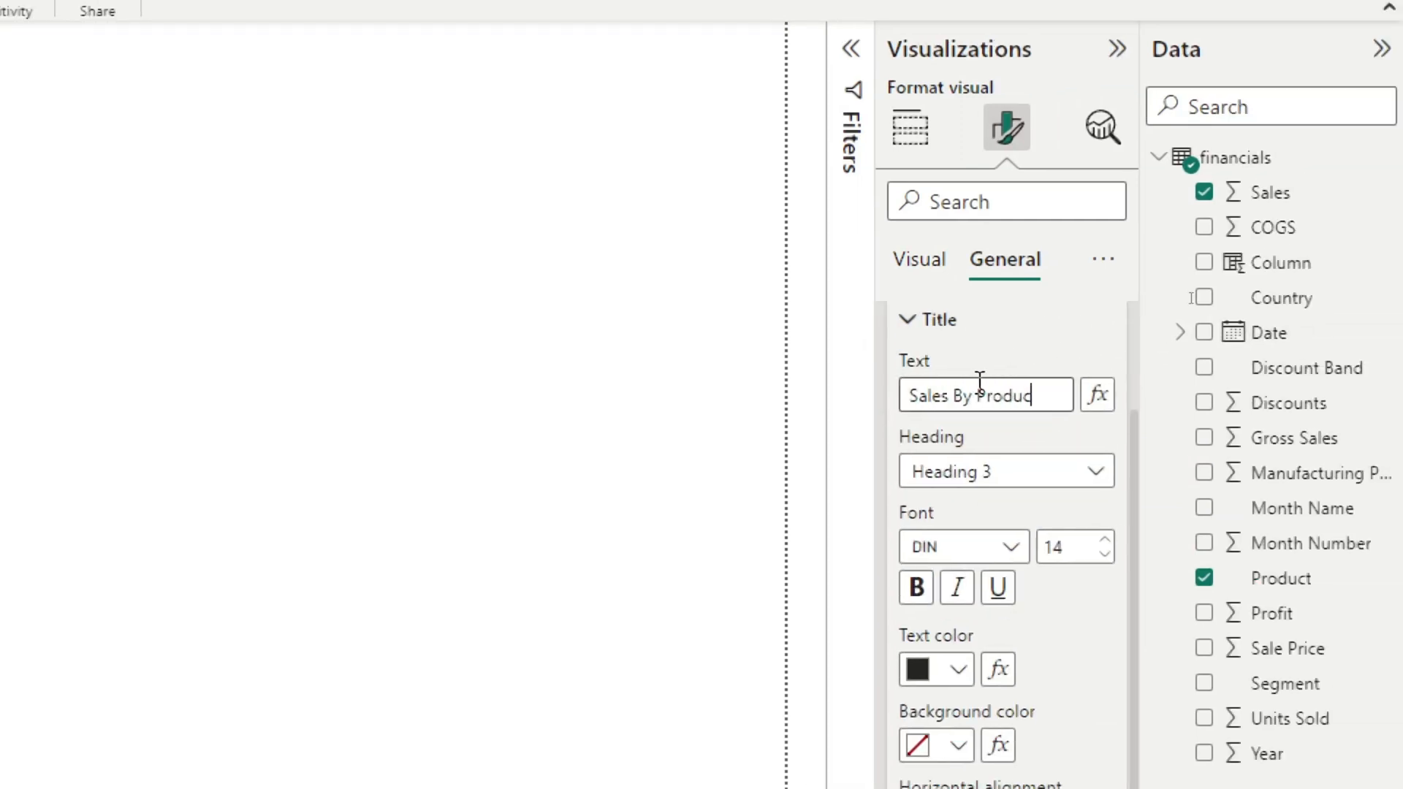
{"action": "scroll", "scroll_direction": "down", "scroll_amount": 3}
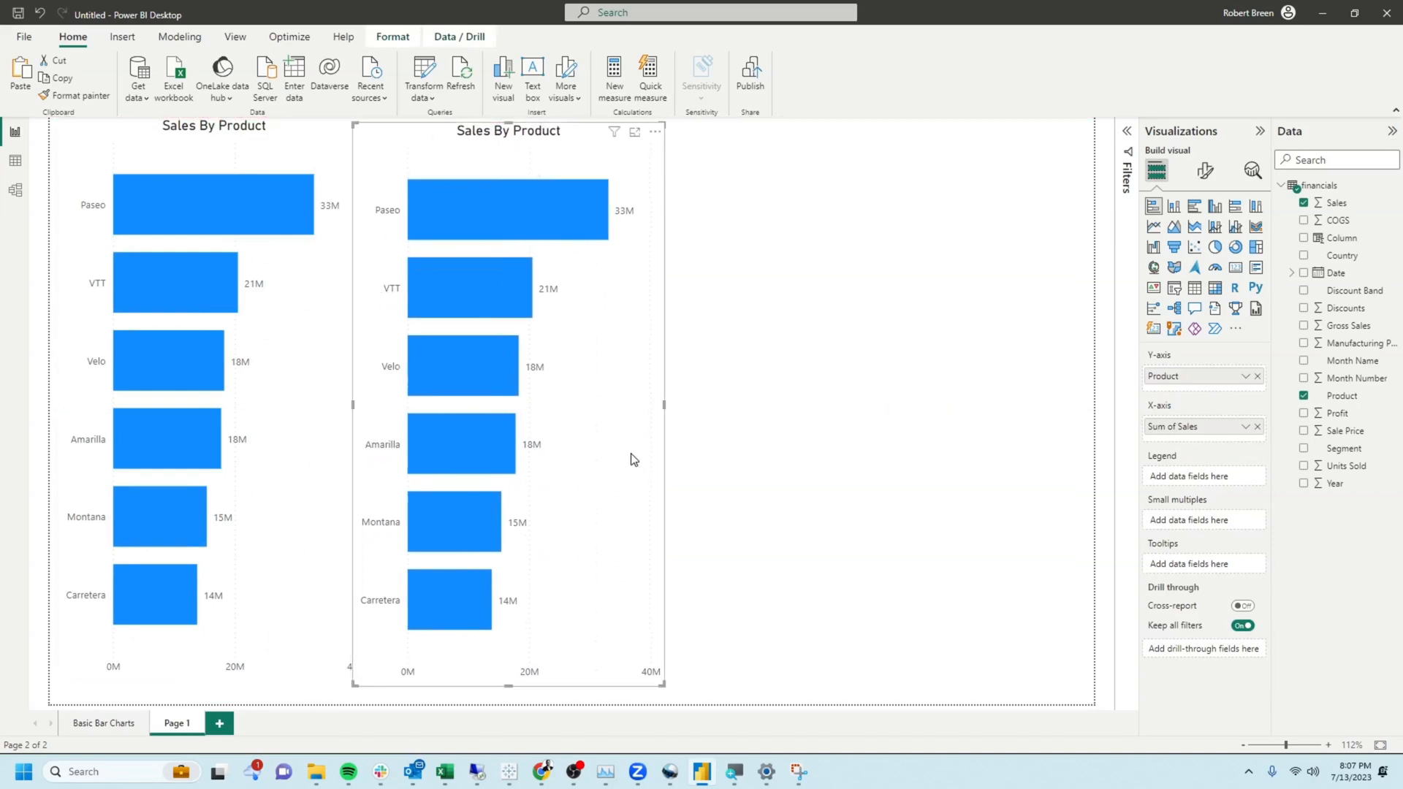
Step: Add Month Number to the second chart, expand down one level, and sort by axis
{"action": "left_click", "coordinate": [1304, 272]}
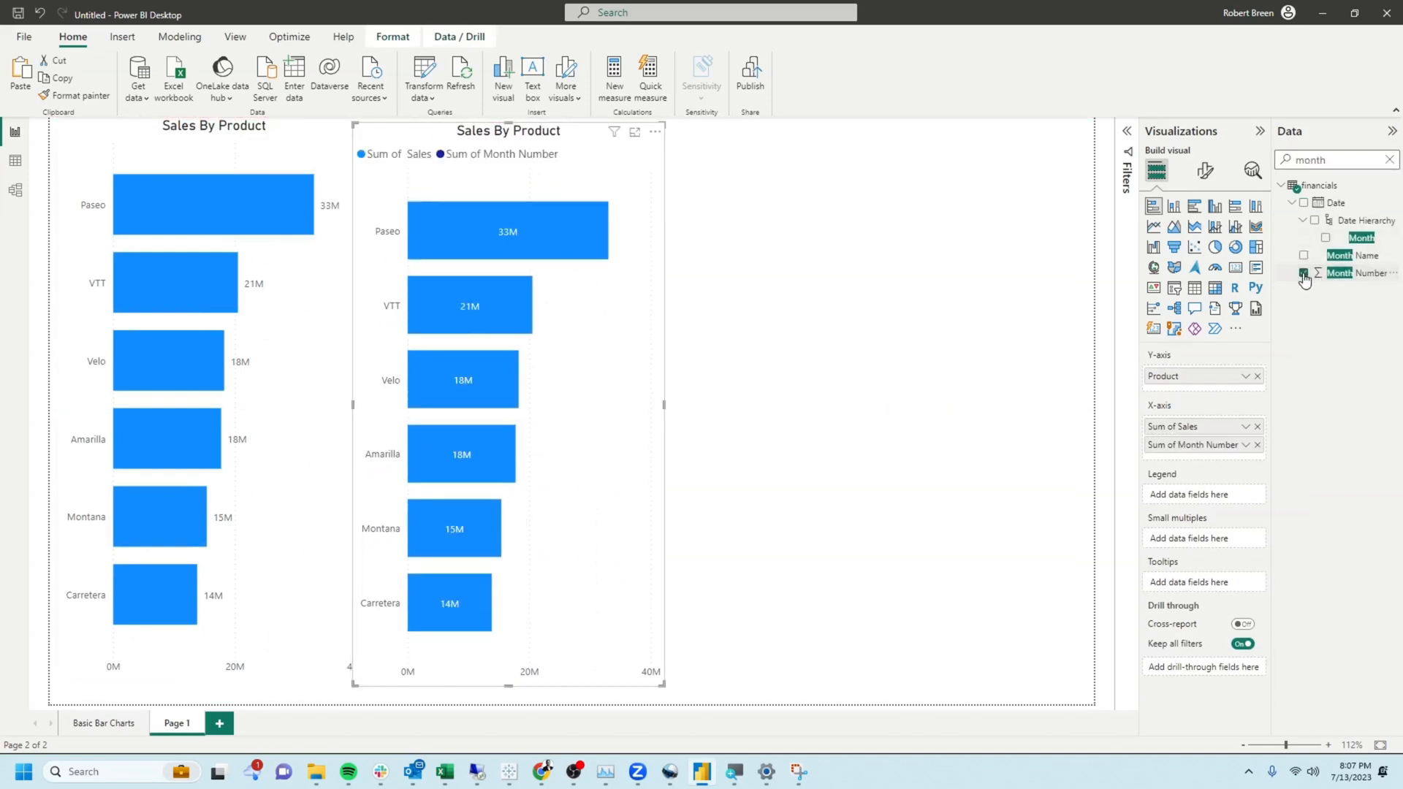
{"action": "left_click", "coordinate": [1304, 272]}
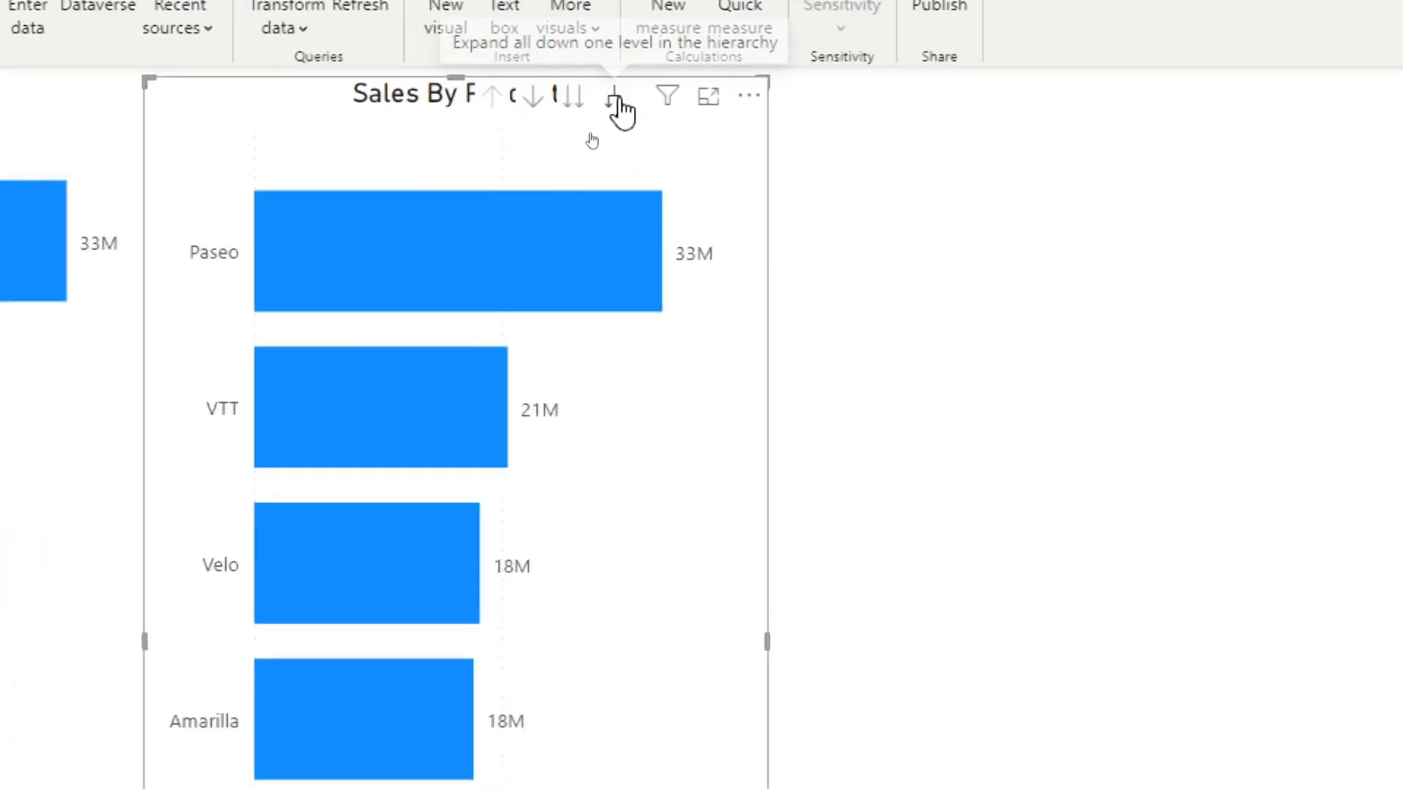
{"action": "left_click", "coordinate": [617, 96]}
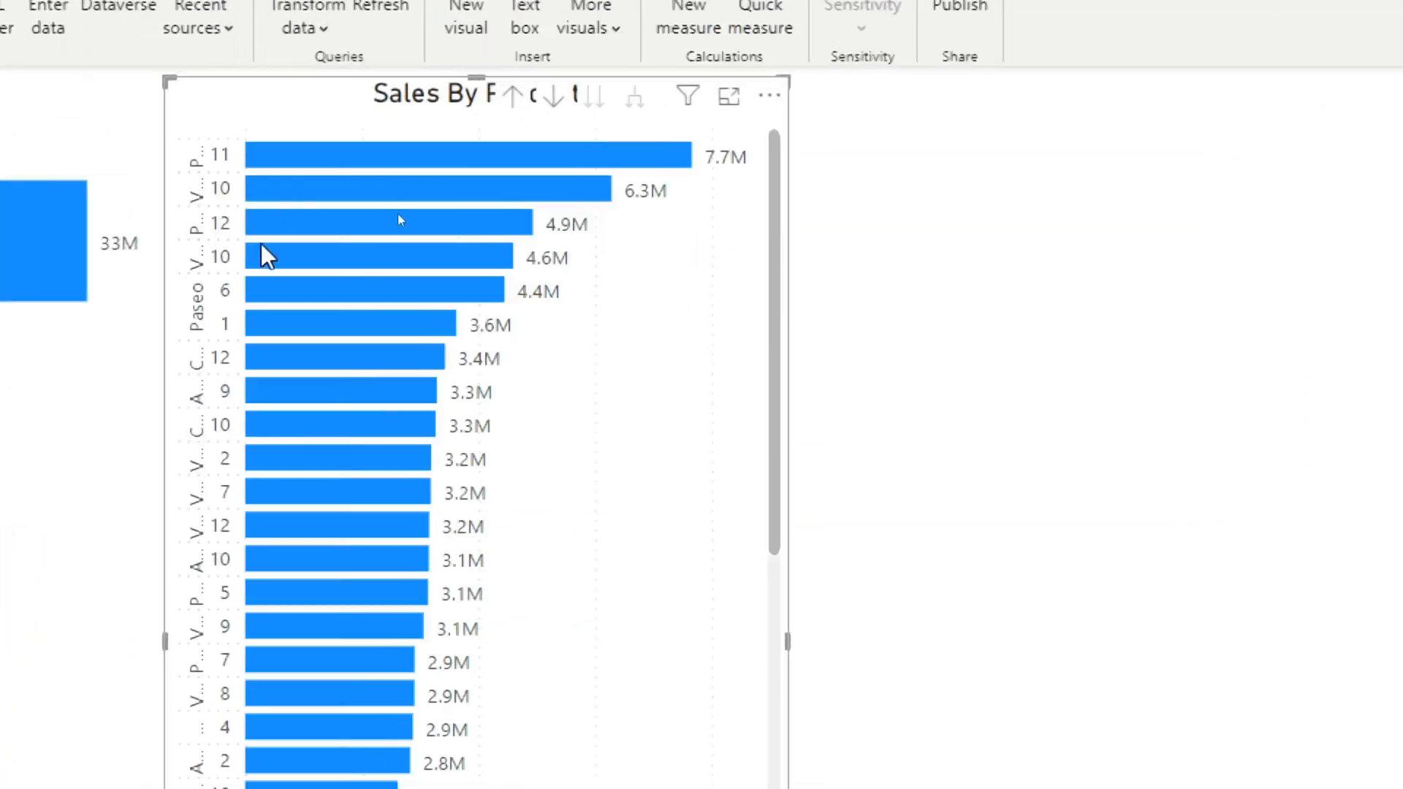
{"action": "left_click", "coordinate": [769, 96]}
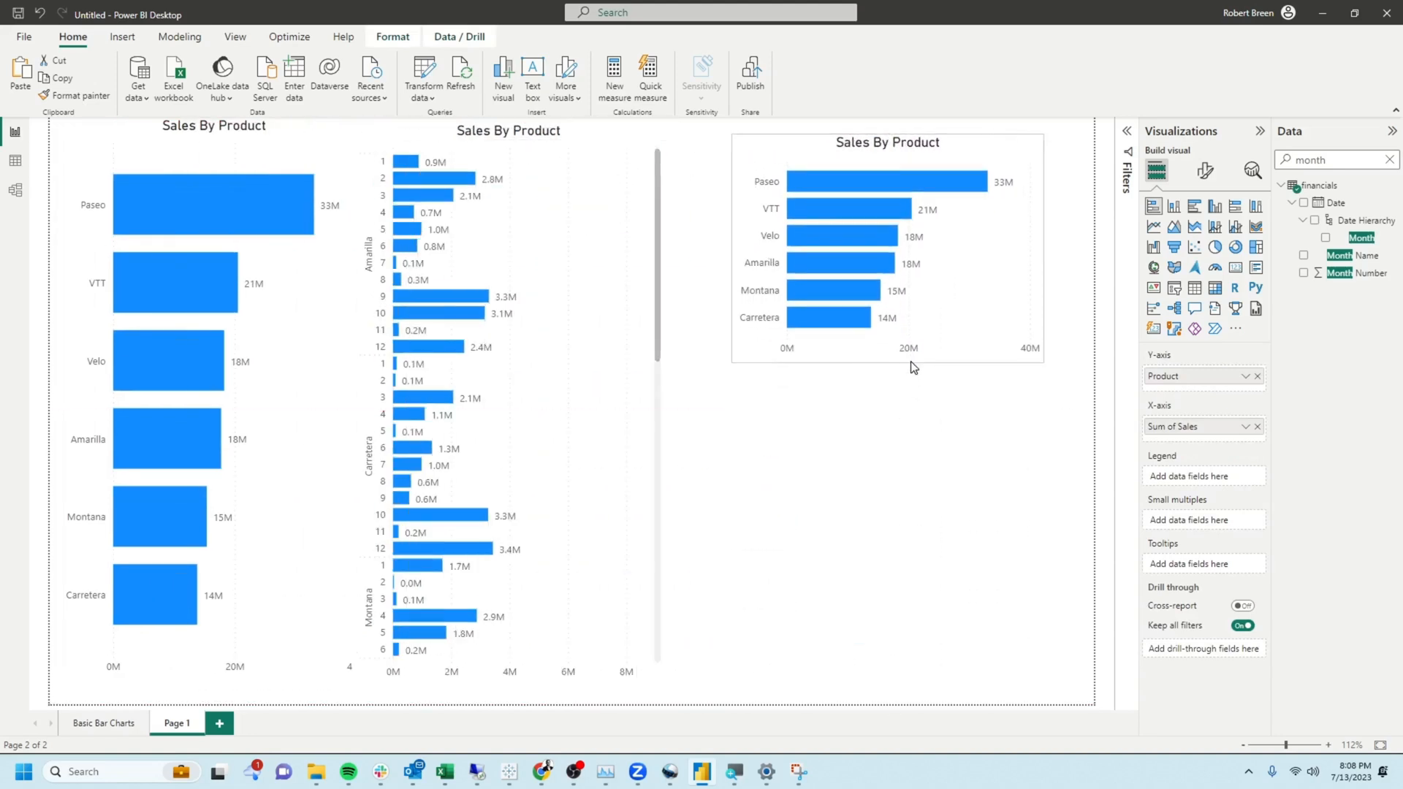
Step: Stack the third chart by Discount Band with an untitled bottom-center legend
{"action": "left_click", "coordinate": [1303, 290]}
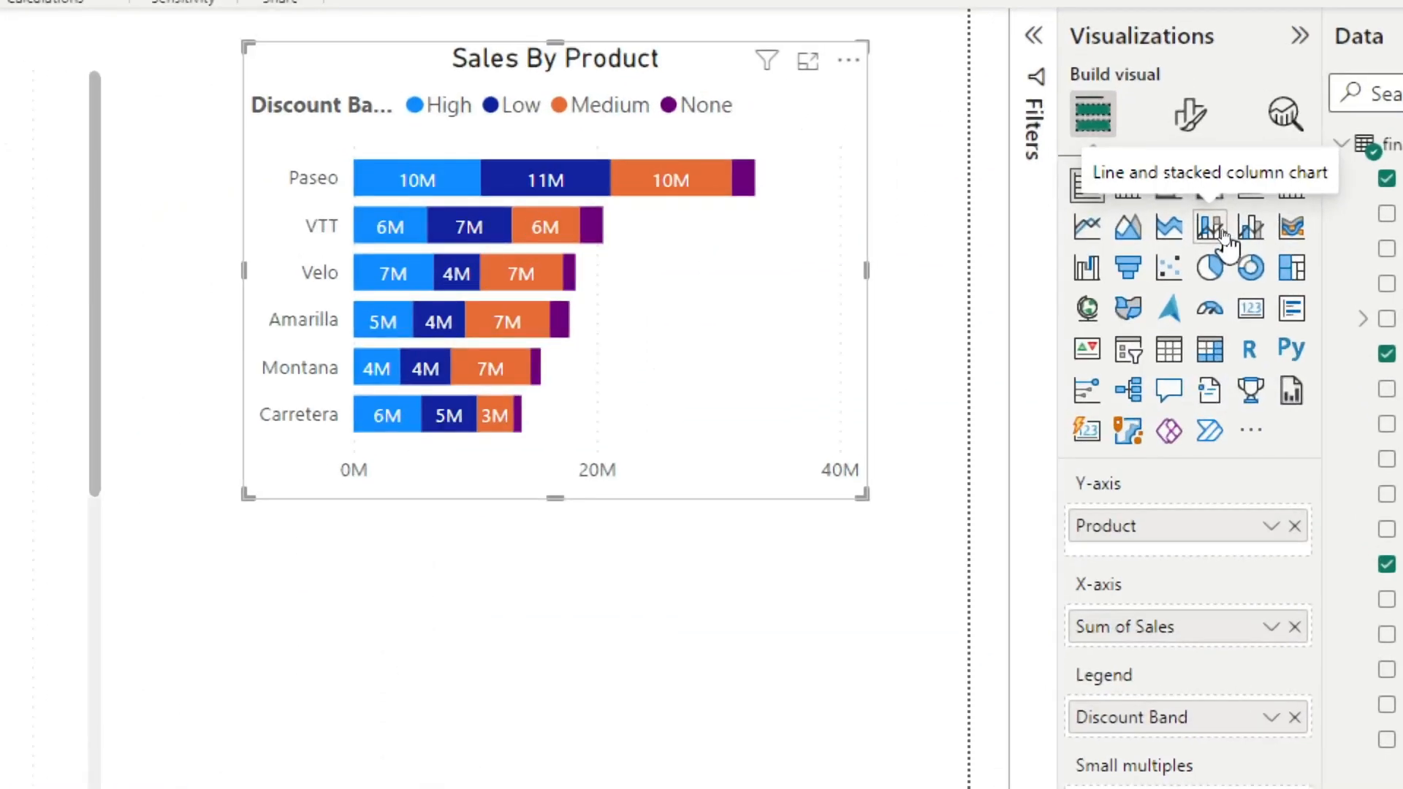
{"action": "left_click", "coordinate": [1188, 114]}
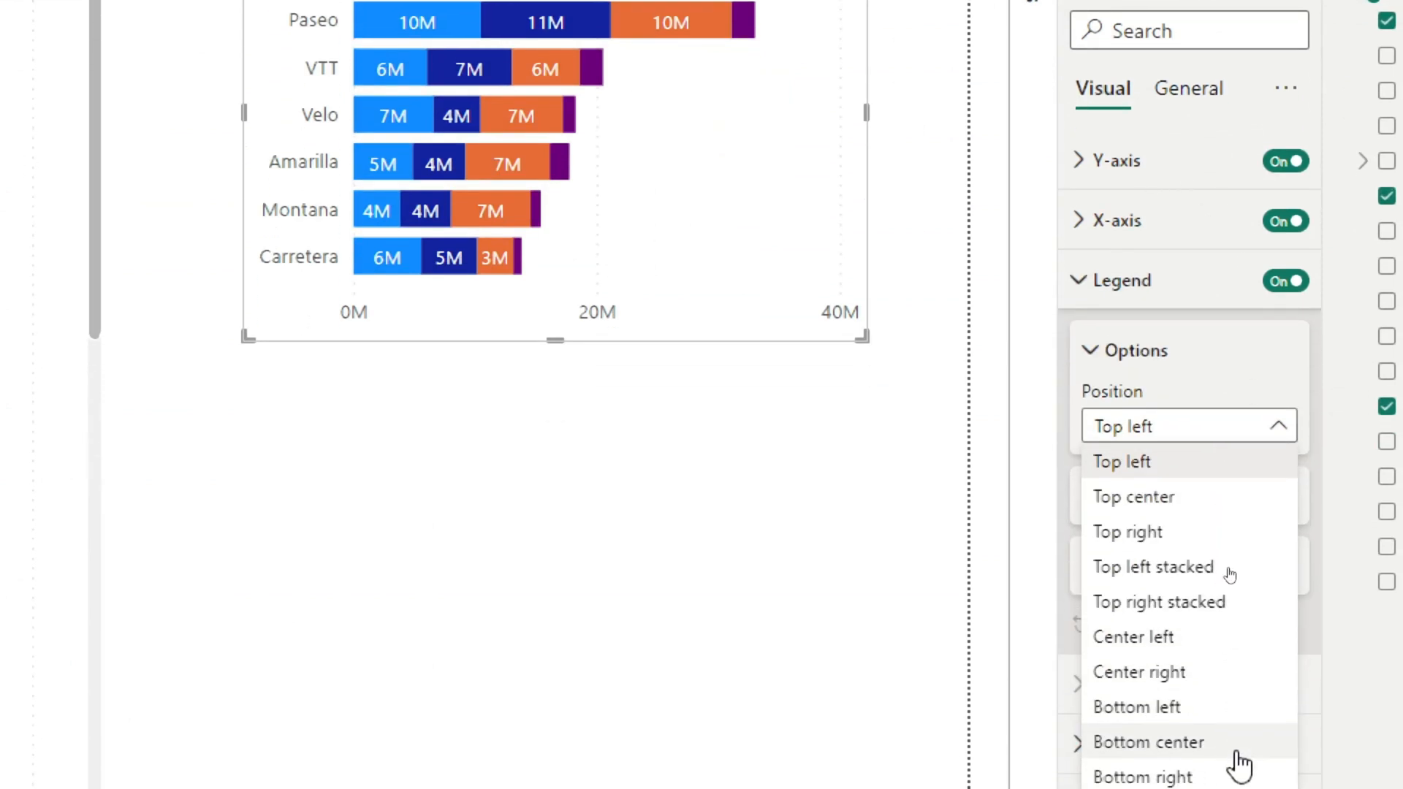
{"action": "left_click", "coordinate": [1148, 742]}
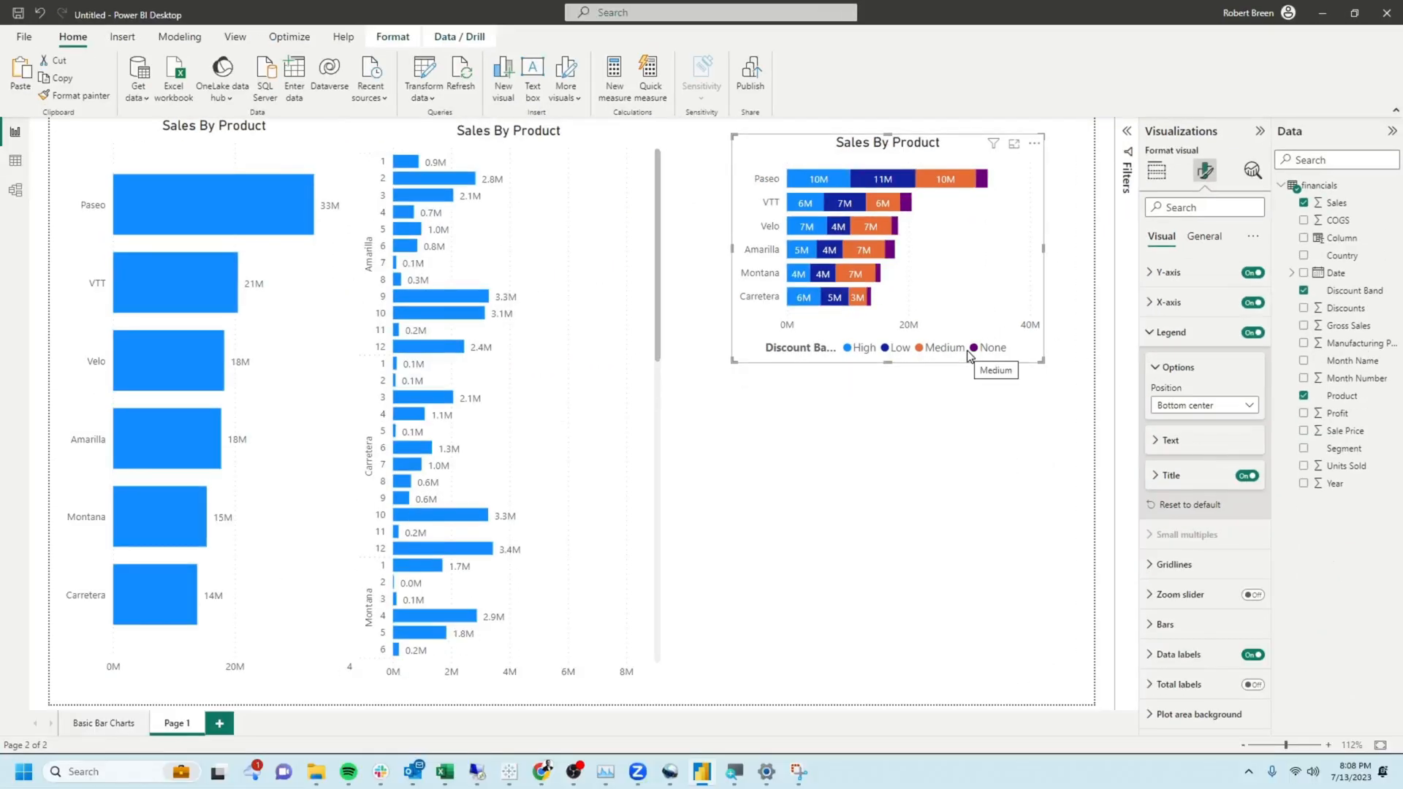
{"action": "left_click", "coordinate": [1247, 475]}
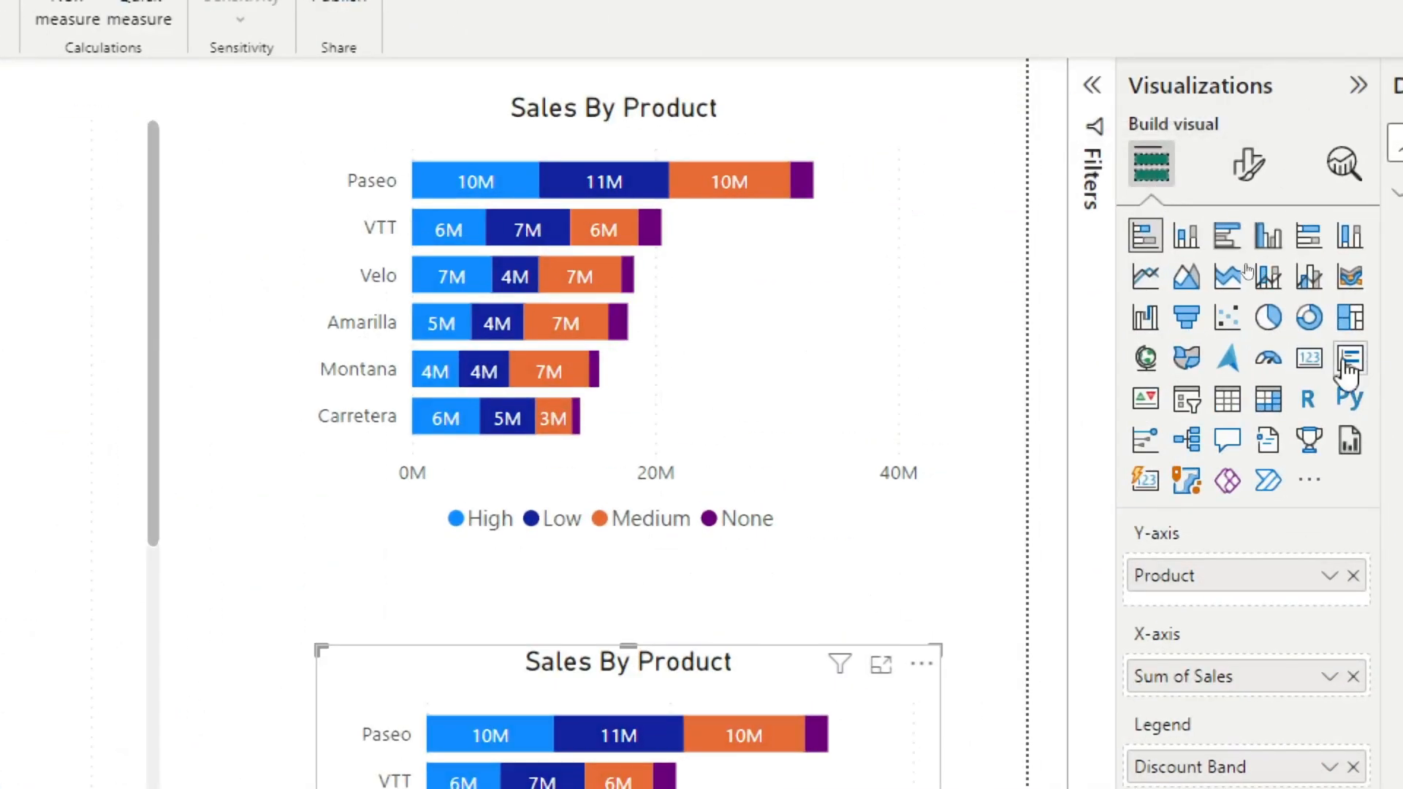
Step: Switch the pasted copy below to a 100% Stacked bar chart
{"action": "left_click", "coordinate": [1308, 236]}
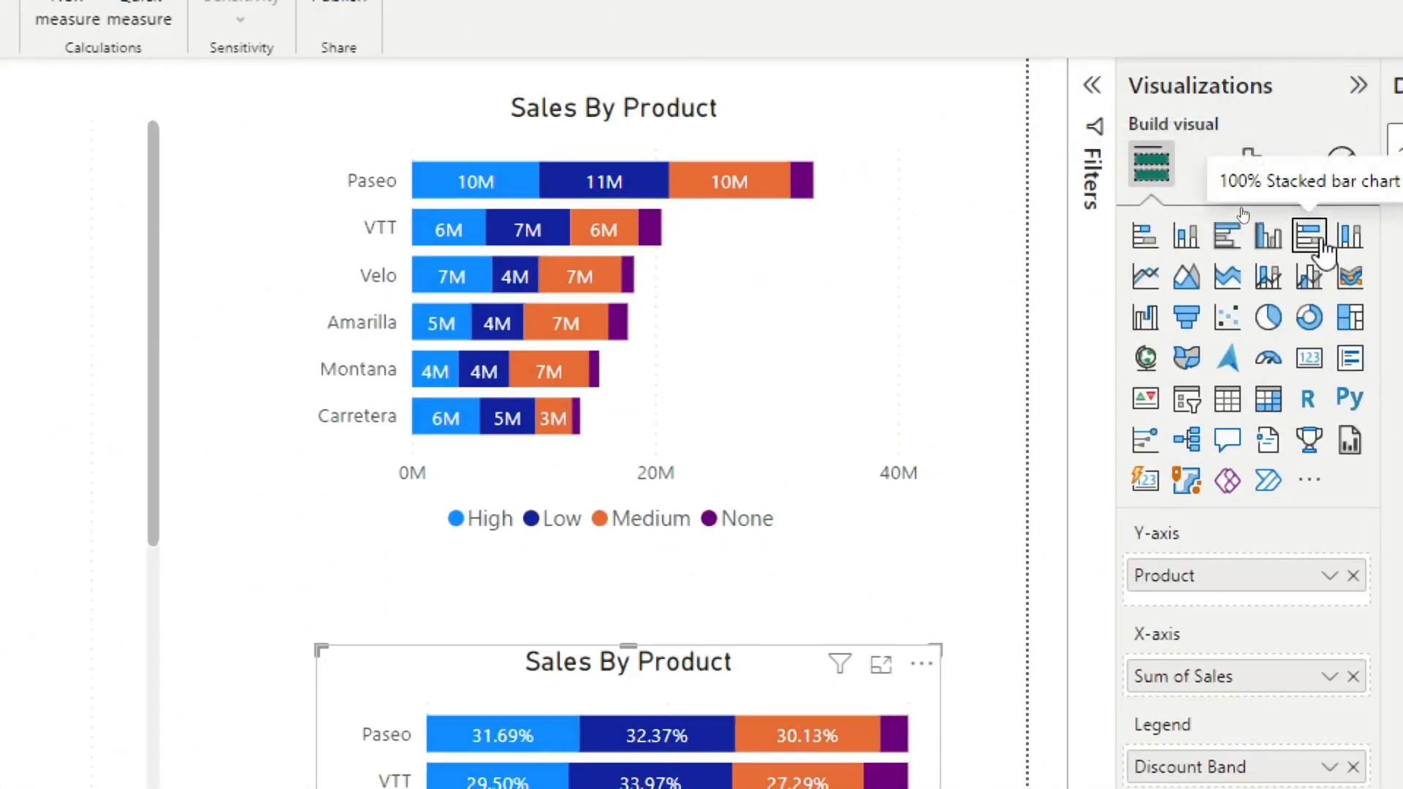